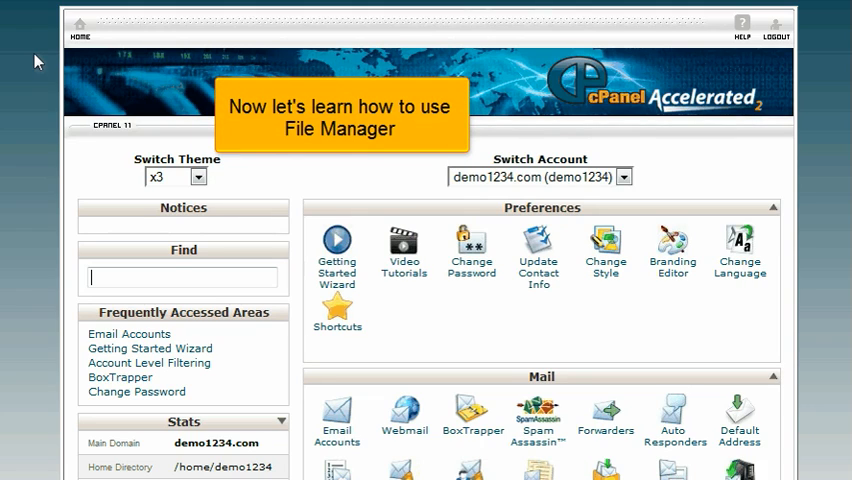
Step: Launch File Manager from cPanel with Web Root (public_html) selected
scroll("down", 3)
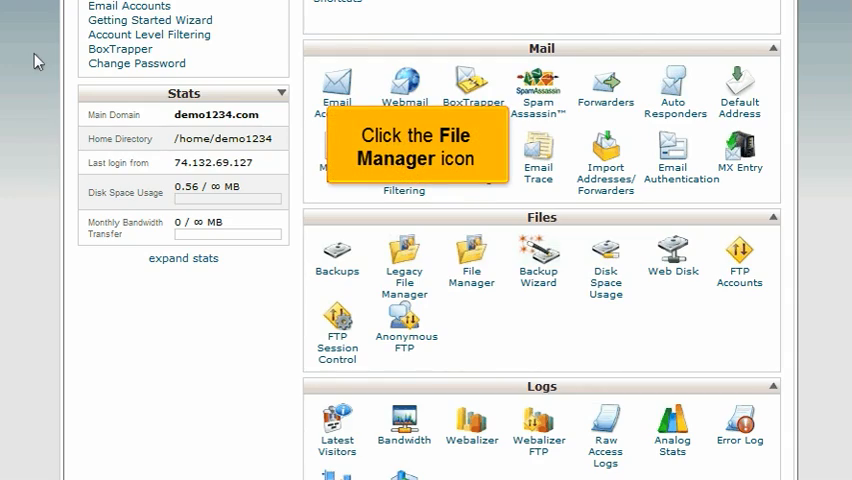
left_click(470, 260)
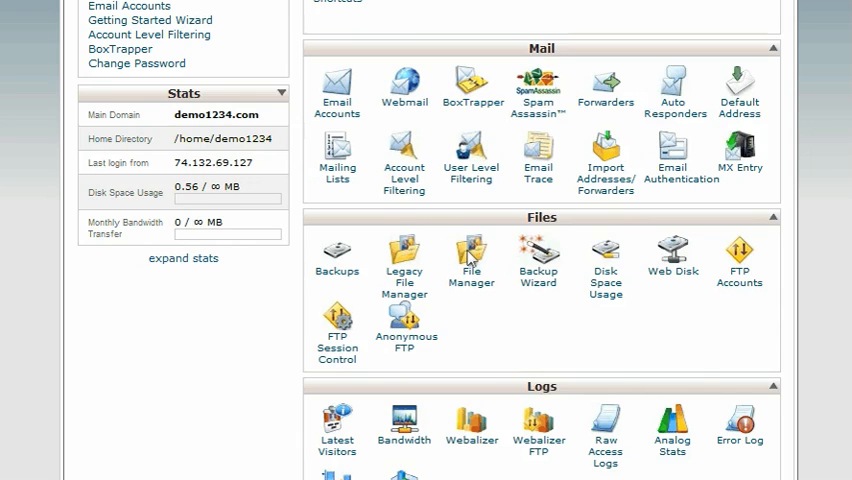
left_click(471, 255)
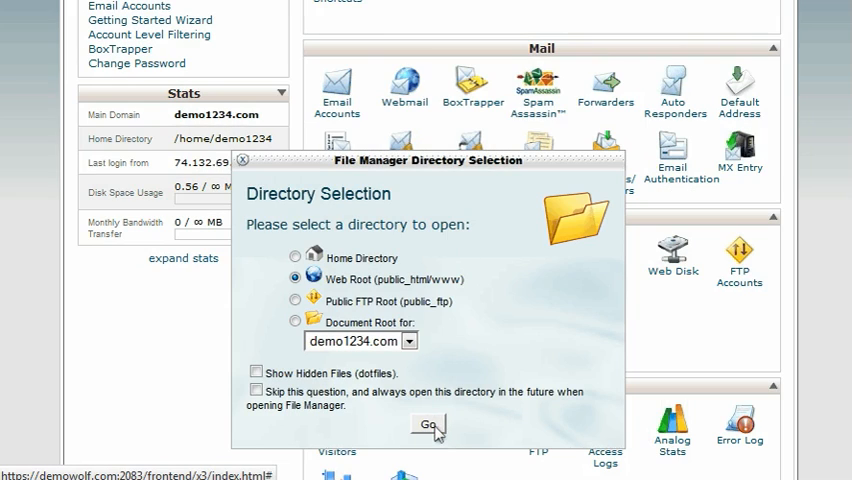
left_click(428, 425)
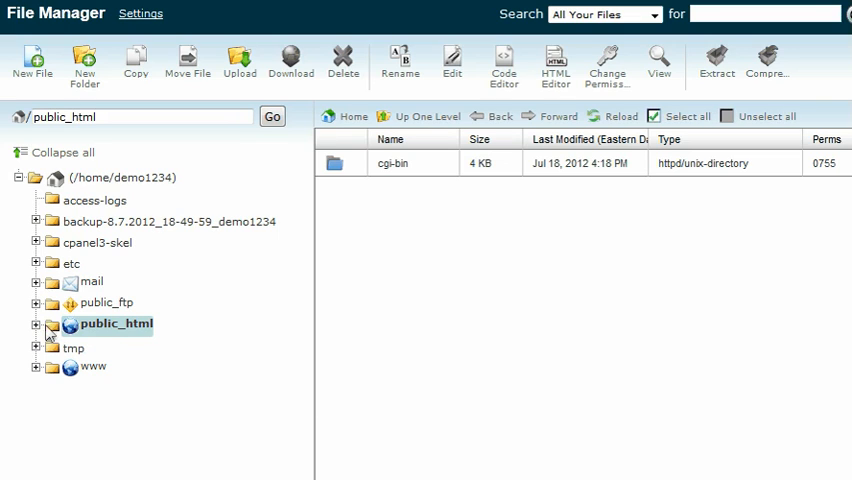
Step: Expand public_html, browse the backup folder, then return to list public_html's cgi-bin
left_click(37, 324)
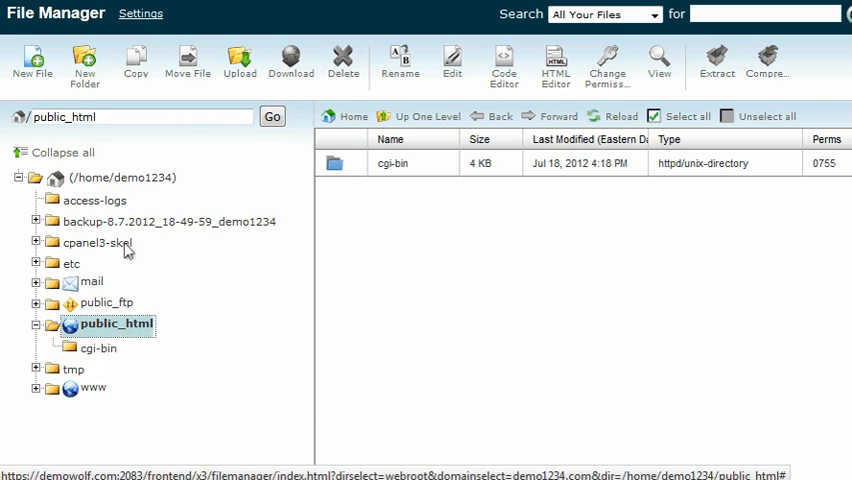
left_click(166, 221)
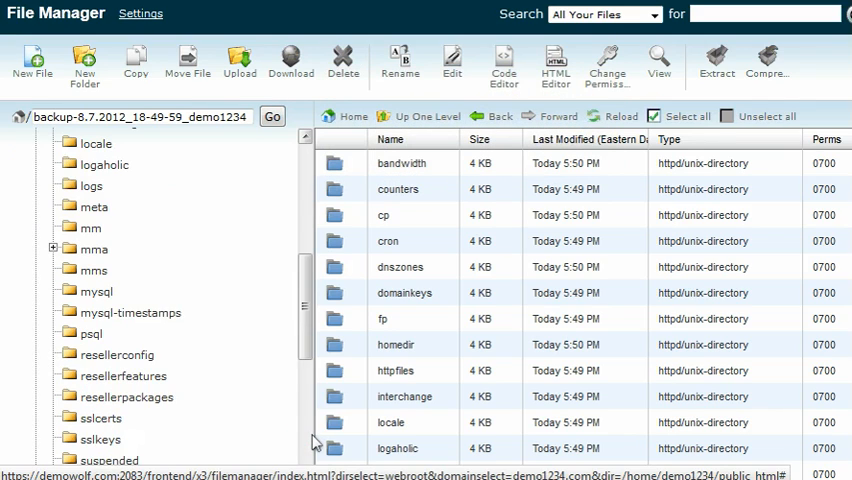
scroll("down", 3)
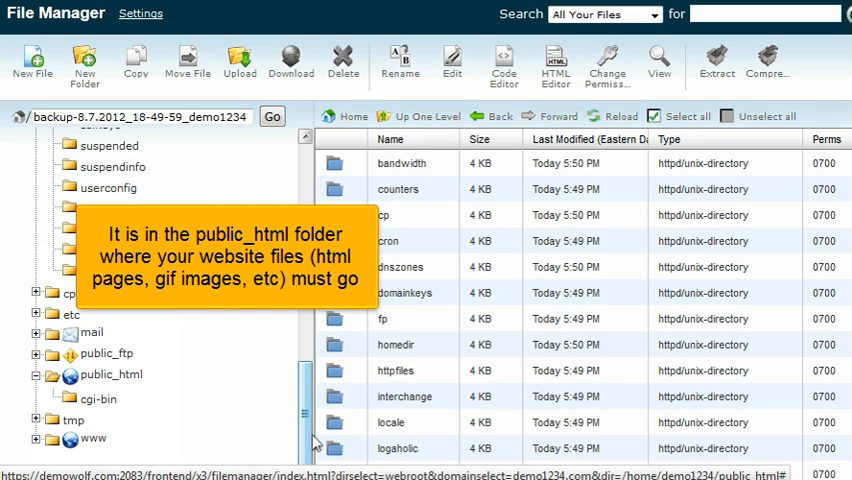
left_click(110, 375)
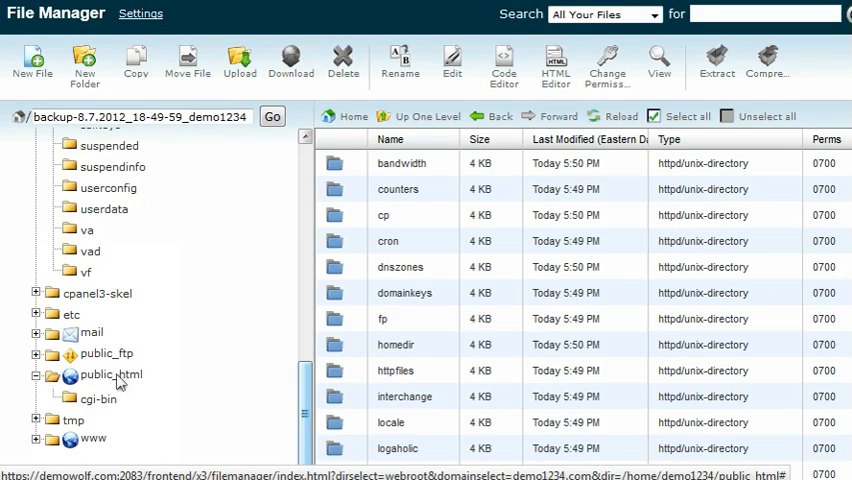
left_click(114, 373)
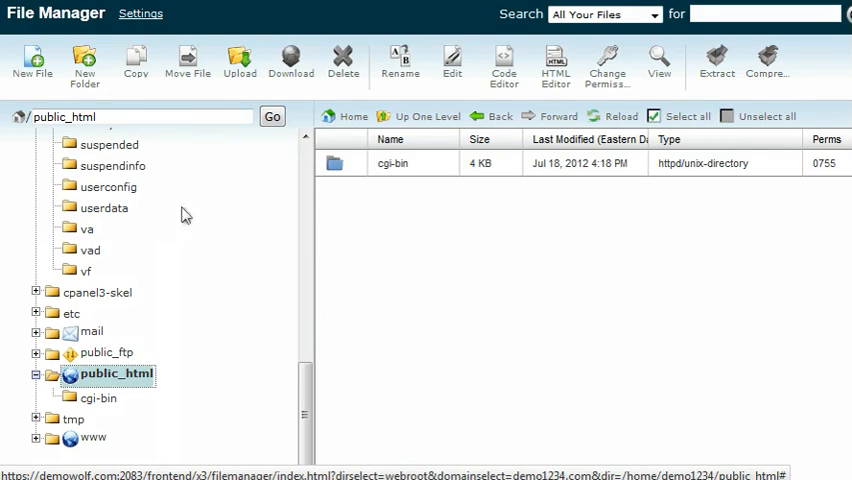
Step: Open the Create a New Folder dialog targeting /public_html
left_click(239, 62)
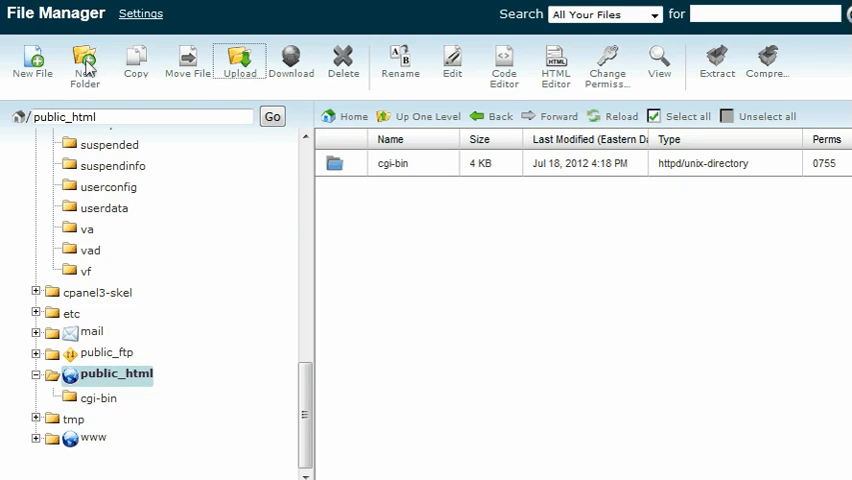
left_click(85, 62)
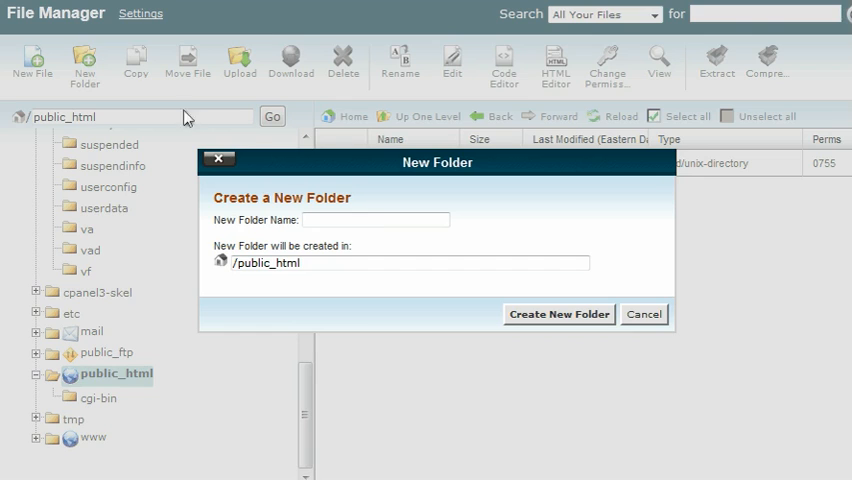
Step: Create the folder 'newfolder' in public_html and open it
type("newfolde")
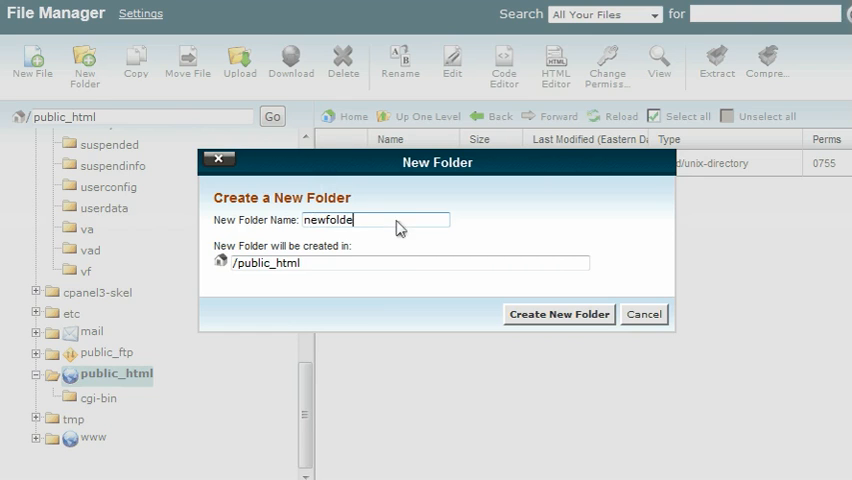
left_click(558, 314)
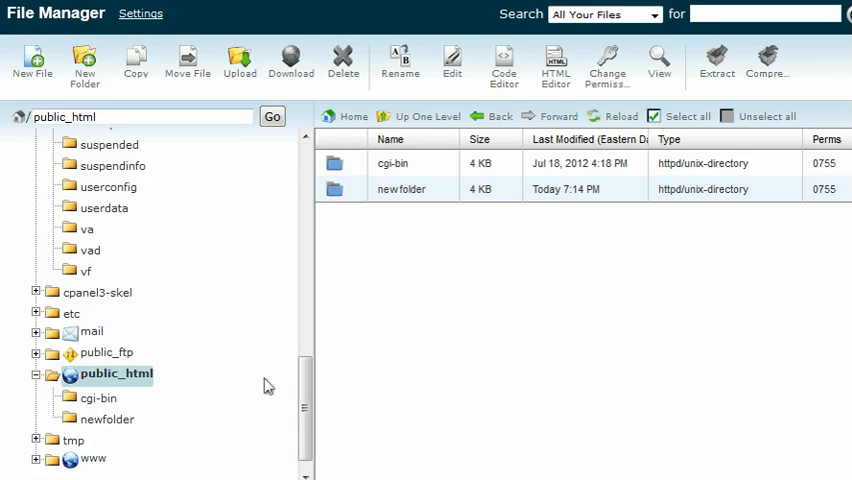
left_click(111, 419)
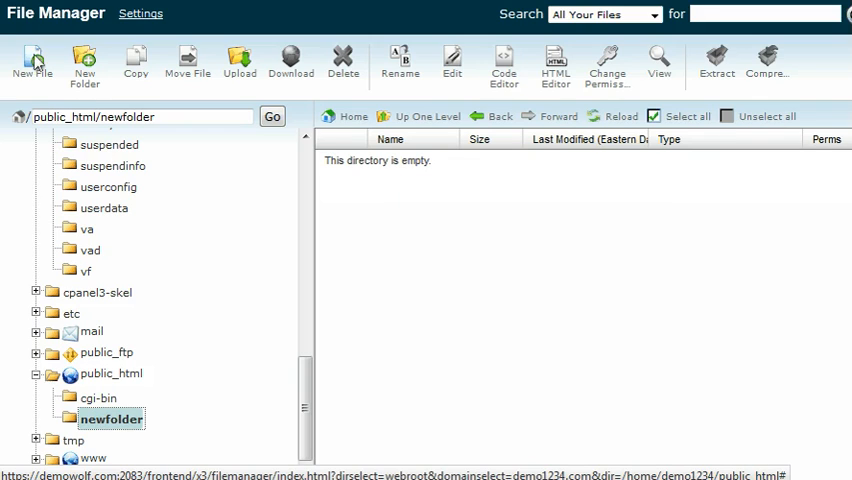
Step: Create an empty file named 'newfile.html' inside newfolder
left_click(32, 62)
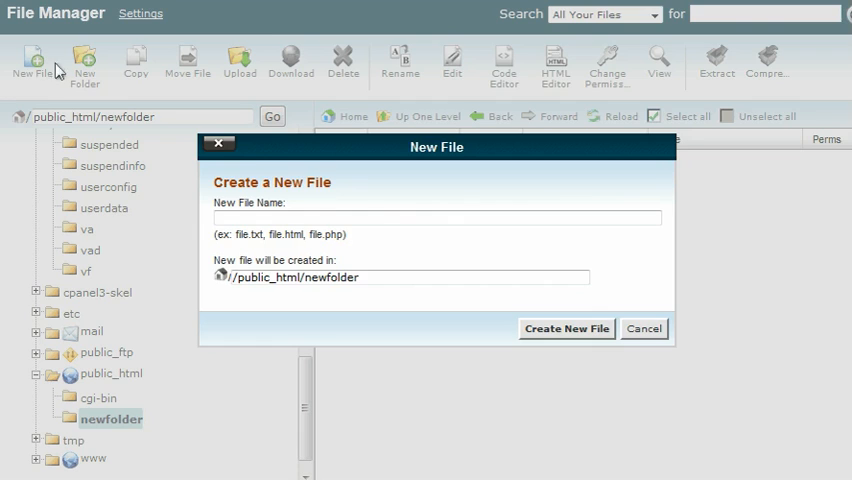
type("newfile.html")
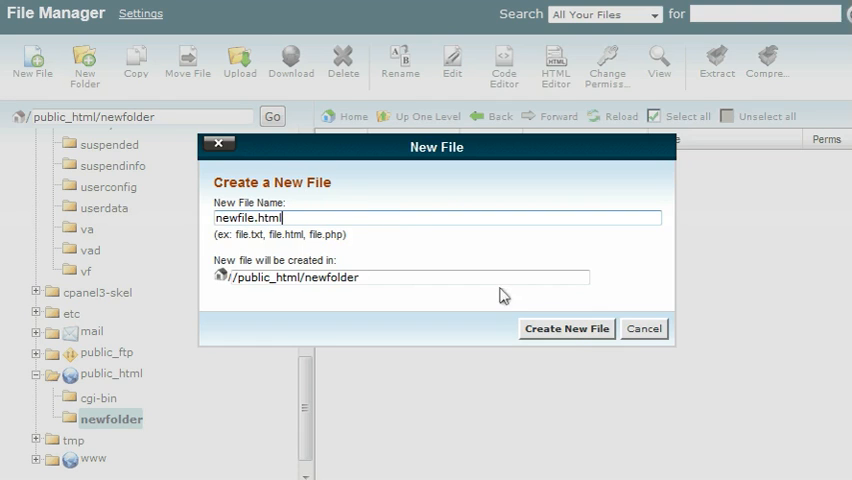
left_click(566, 328)
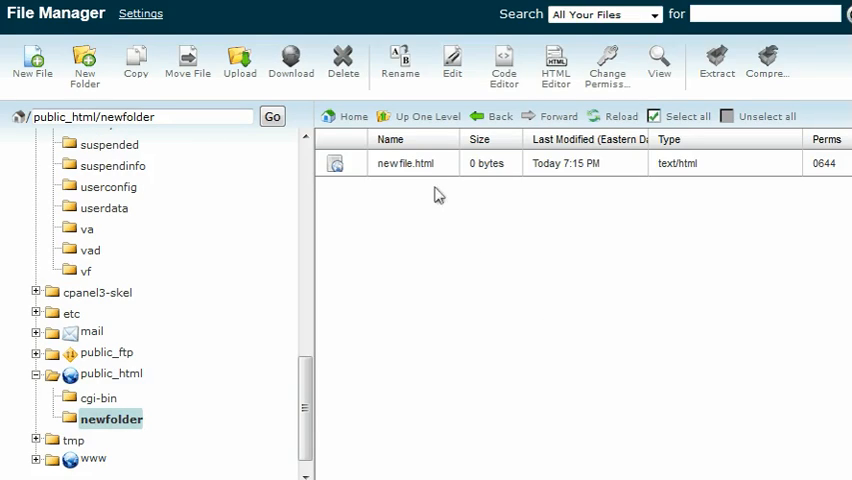
Step: Select newfile.html and open its Change Permissions dialog showing 644
left_click(404, 163)
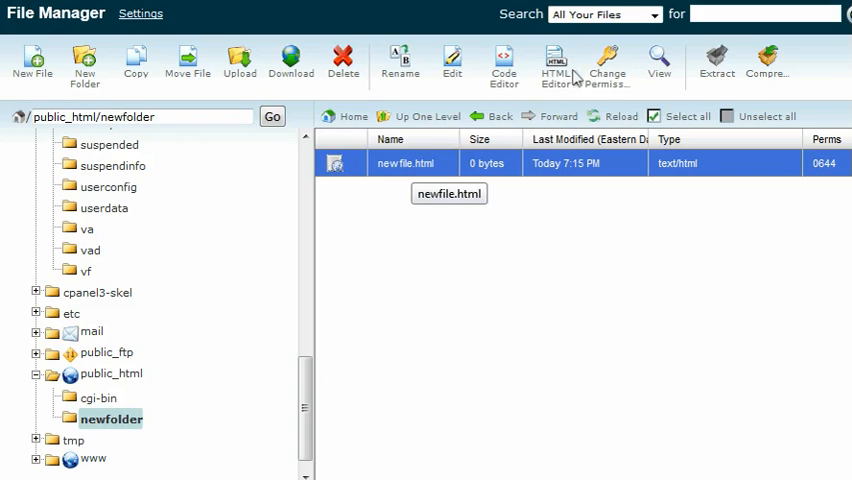
left_click(606, 65)
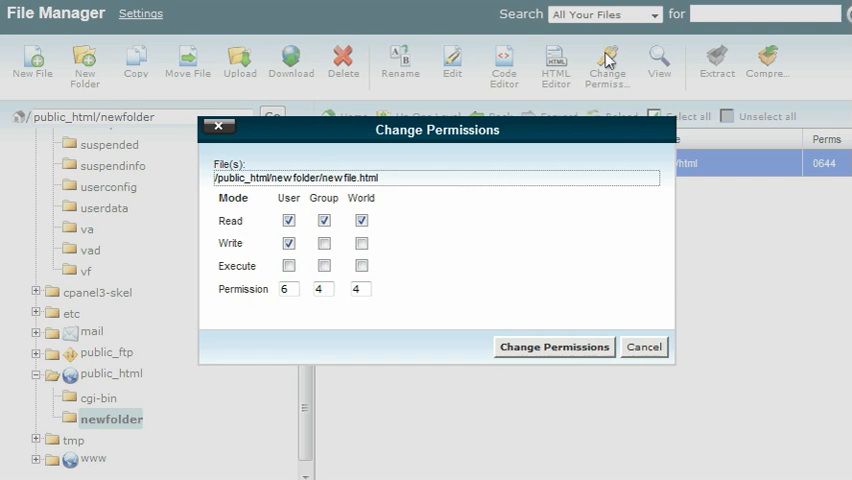